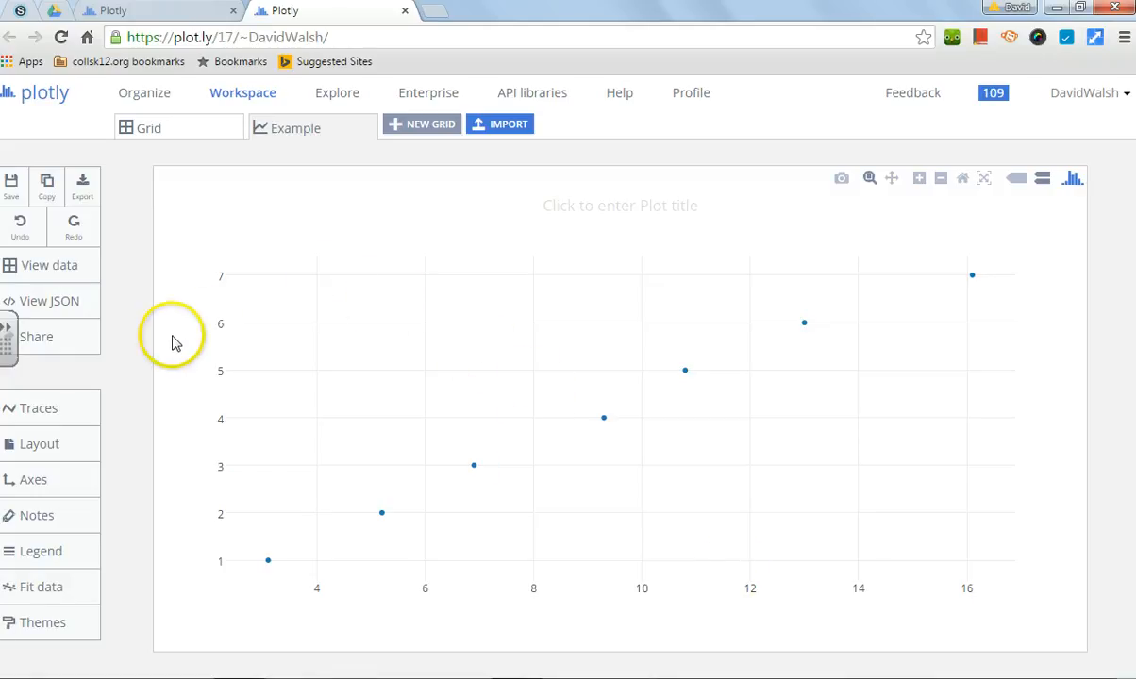
{"action": "mouse_move", "coordinate": [333, 209]}
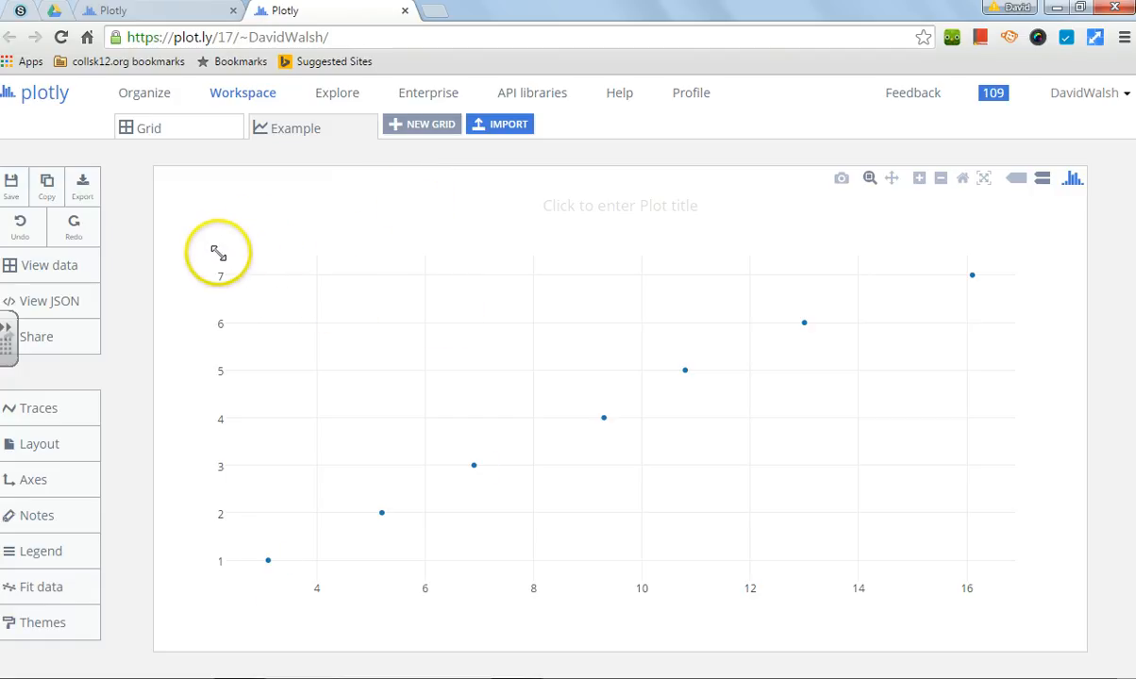
{"action": "mouse_move", "coordinate": [309, 226]}
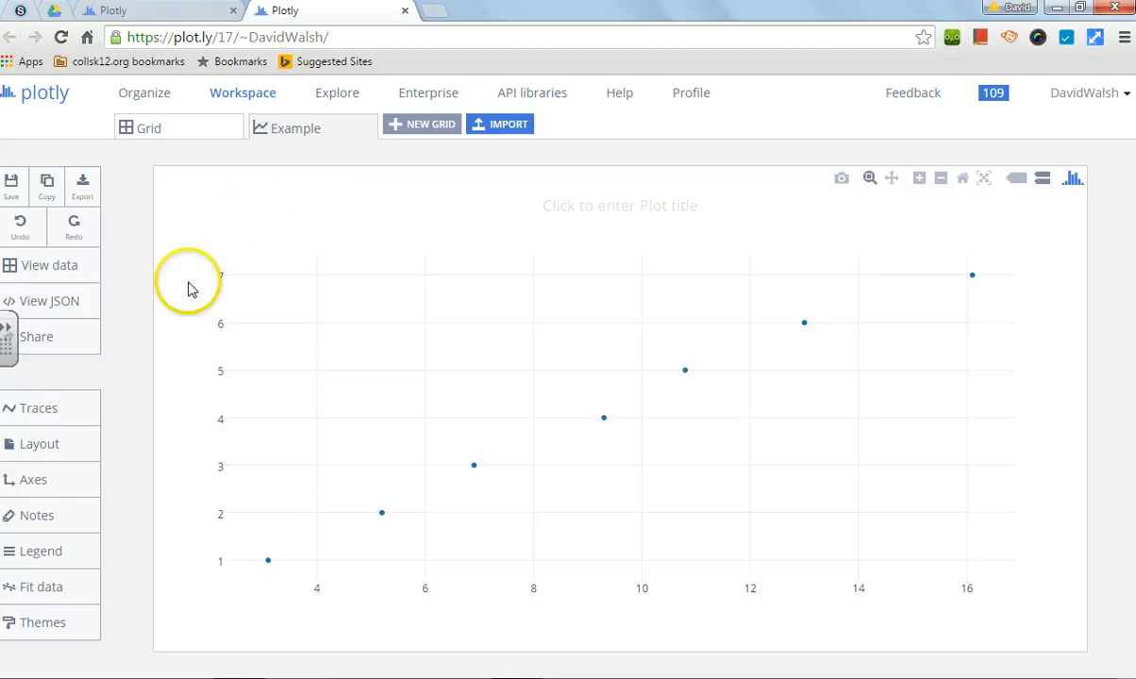
{"action": "mouse_move", "coordinate": [41, 381]}
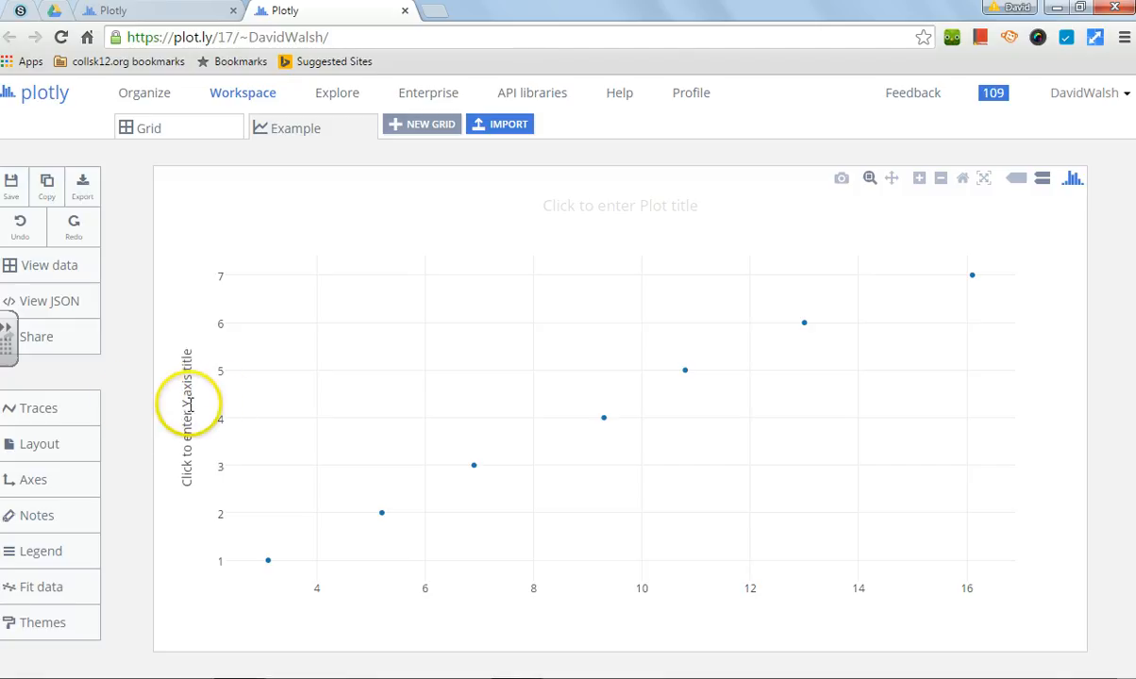
Title the y-axis 'Distance (m)' and the x-axis 'Time (s)'.
{"action": "left_click", "coordinate": [187, 415]}
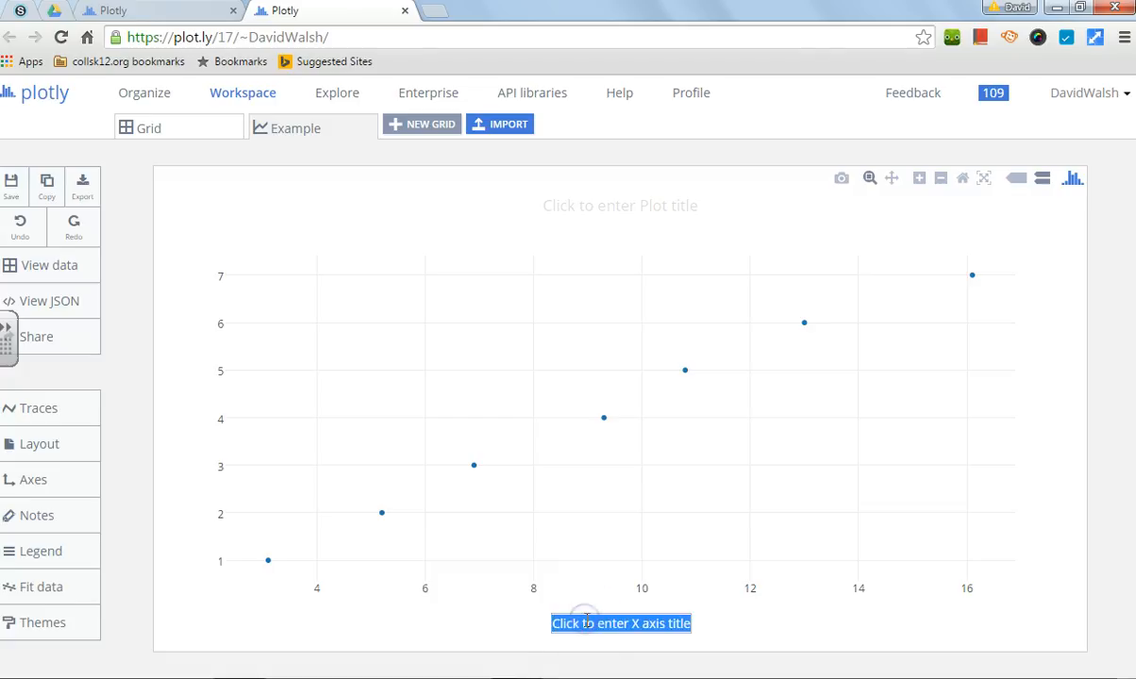
{"action": "left_click", "coordinate": [621, 623]}
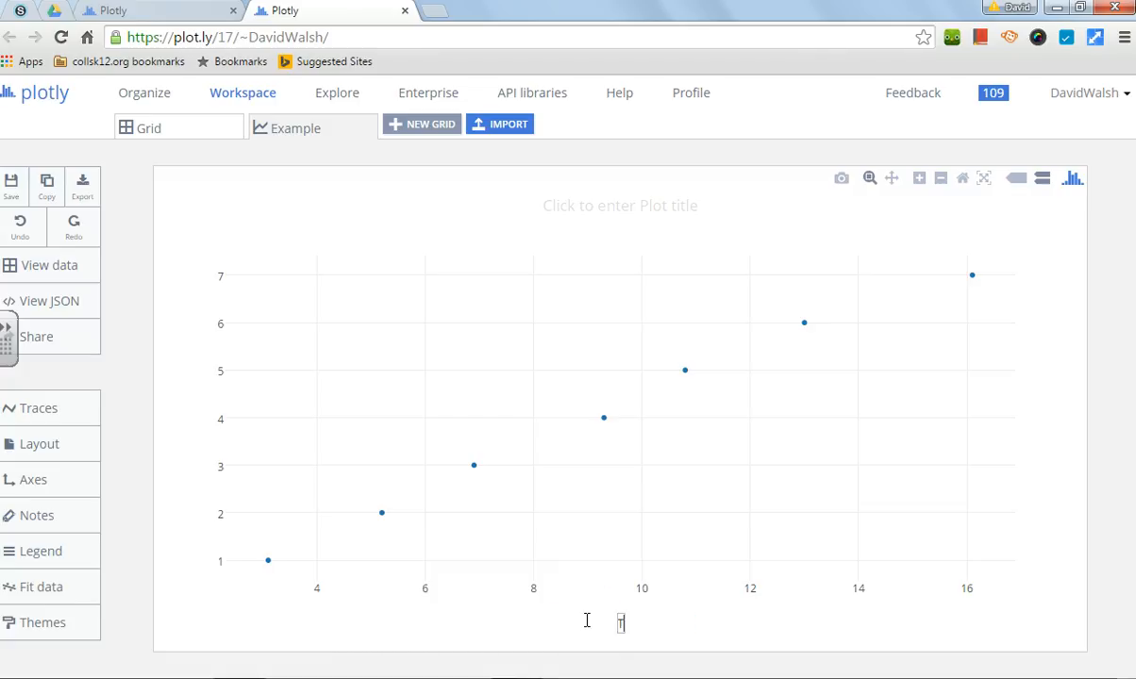
{"action": "type", "text": "Time (s"}
{"action": "left_click", "coordinate": [187, 415]}
{"action": "type", "text": "Distance (m)"}
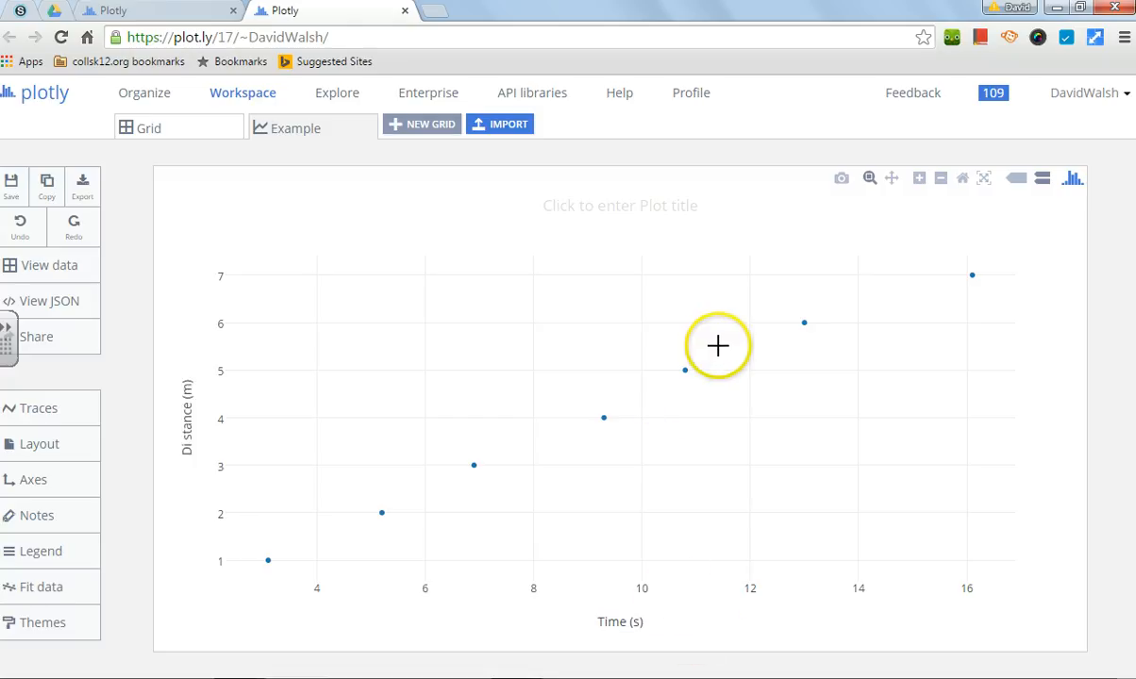
{"action": "mouse_move", "coordinate": [291, 361]}
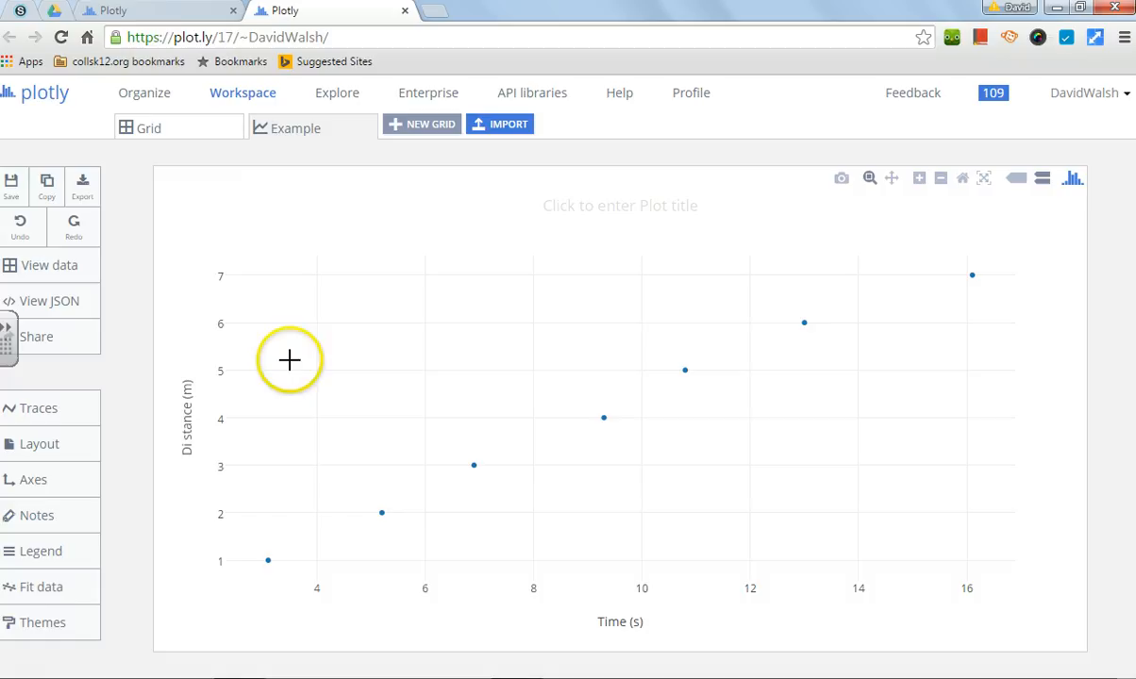
{"action": "mouse_move", "coordinate": [661, 213]}
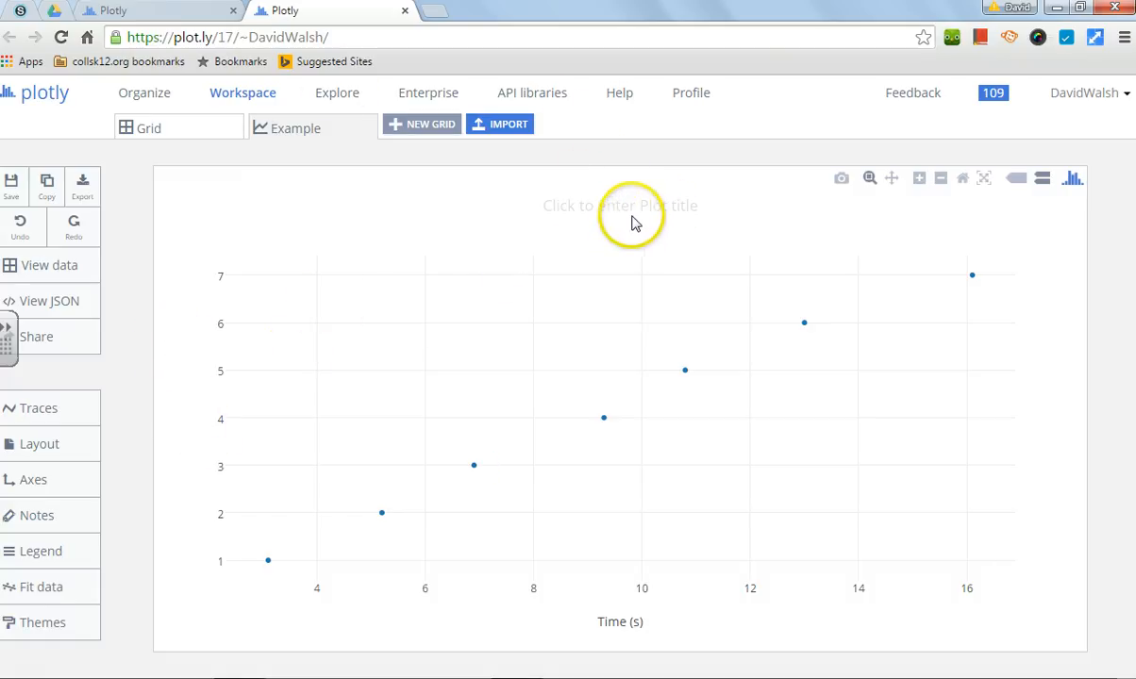
Replace the placeholder plot title, trying 'Lab 1 - Velocity' then settling on 'Velocity'.
{"action": "left_click", "coordinate": [621, 206]}
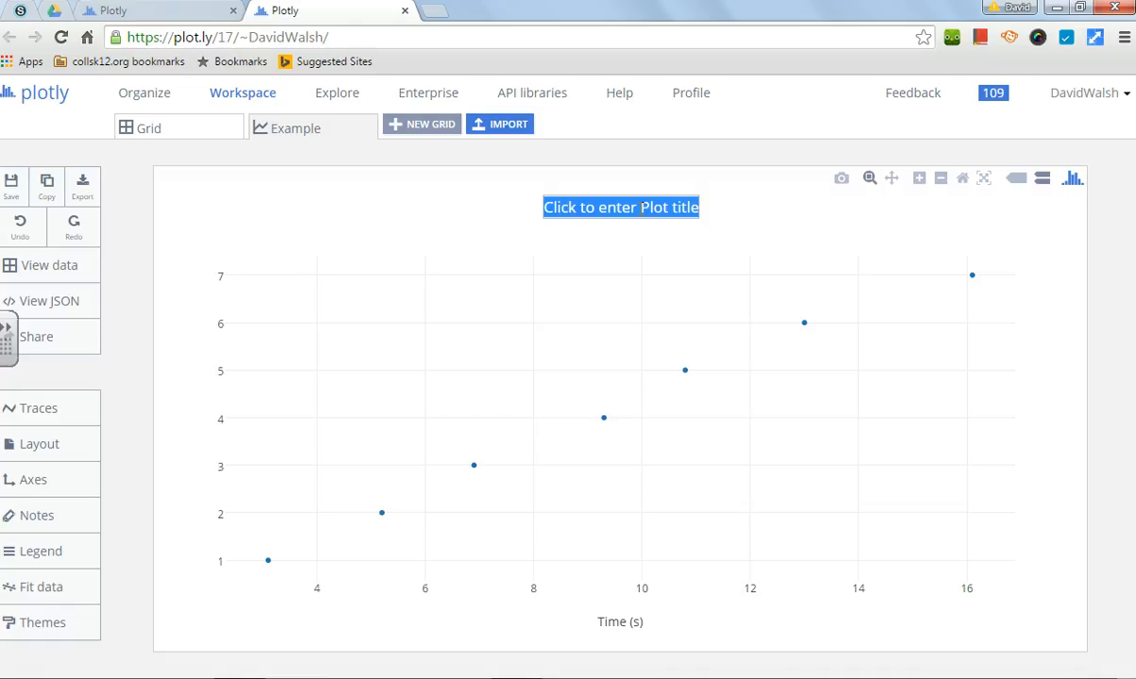
{"action": "left_click", "coordinate": [621, 206]}
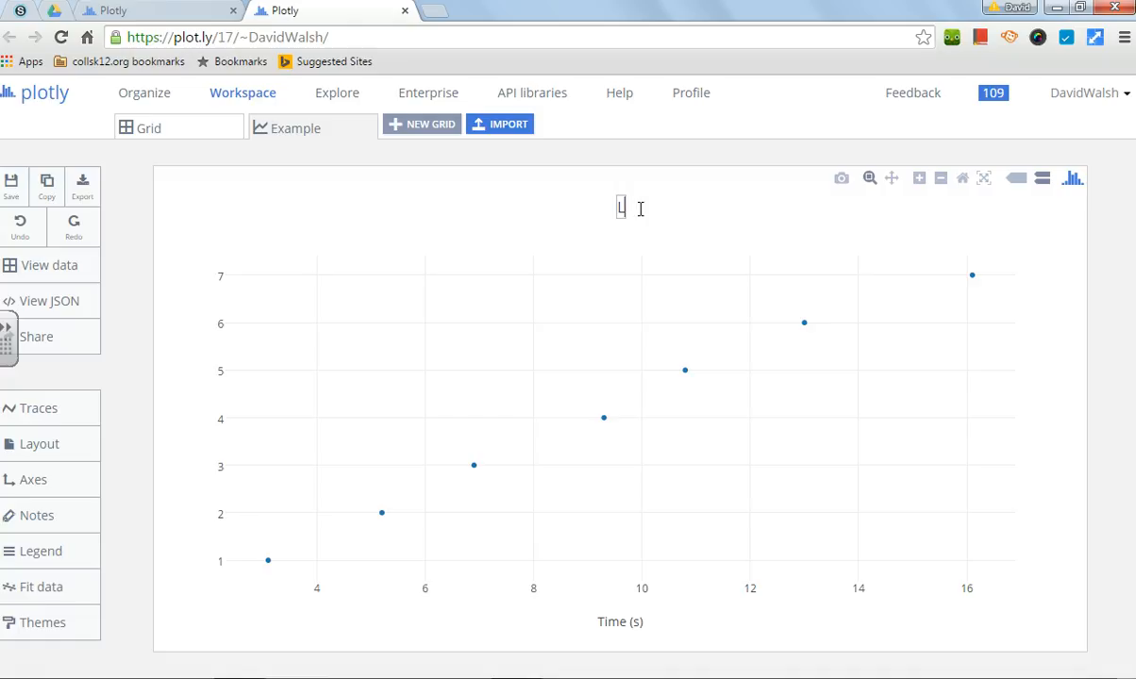
{"action": "type", "text": "Lab 1"}
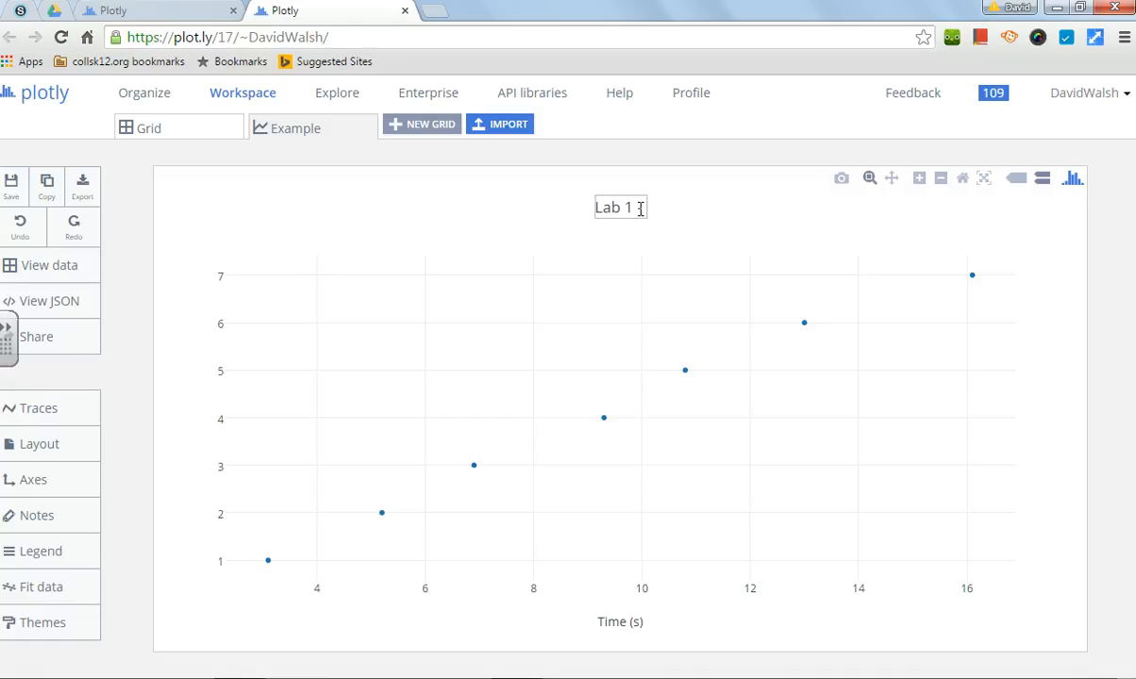
{"action": "type", "text": "- Velocity"}
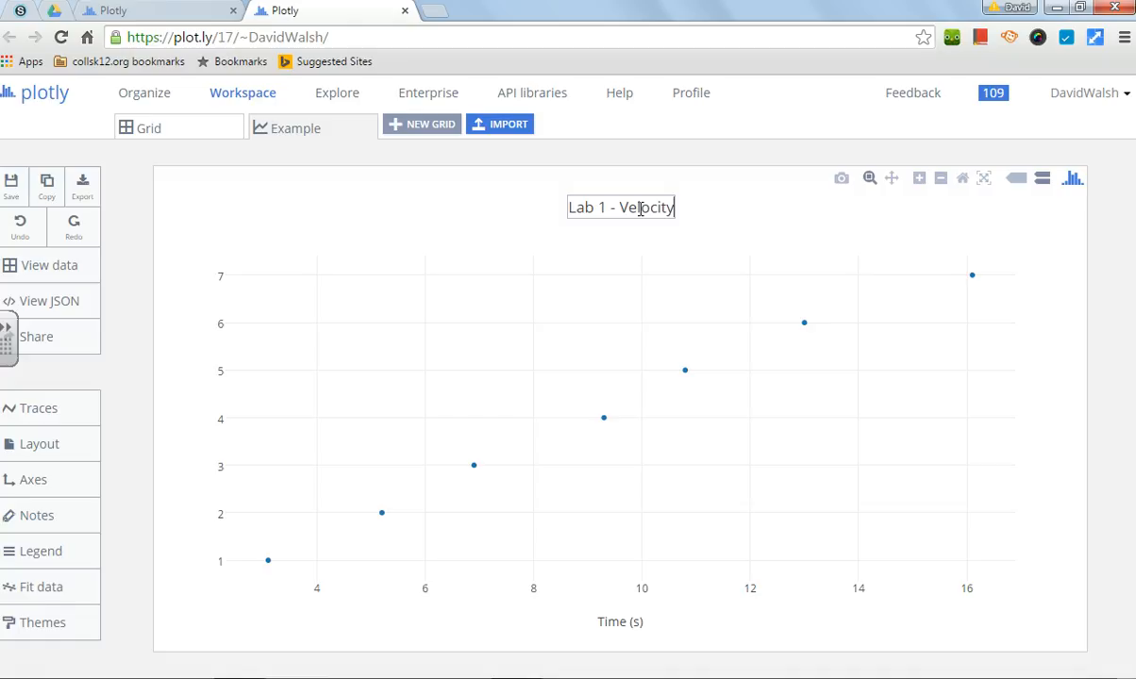
{"action": "key", "text": "ctrl+a"}
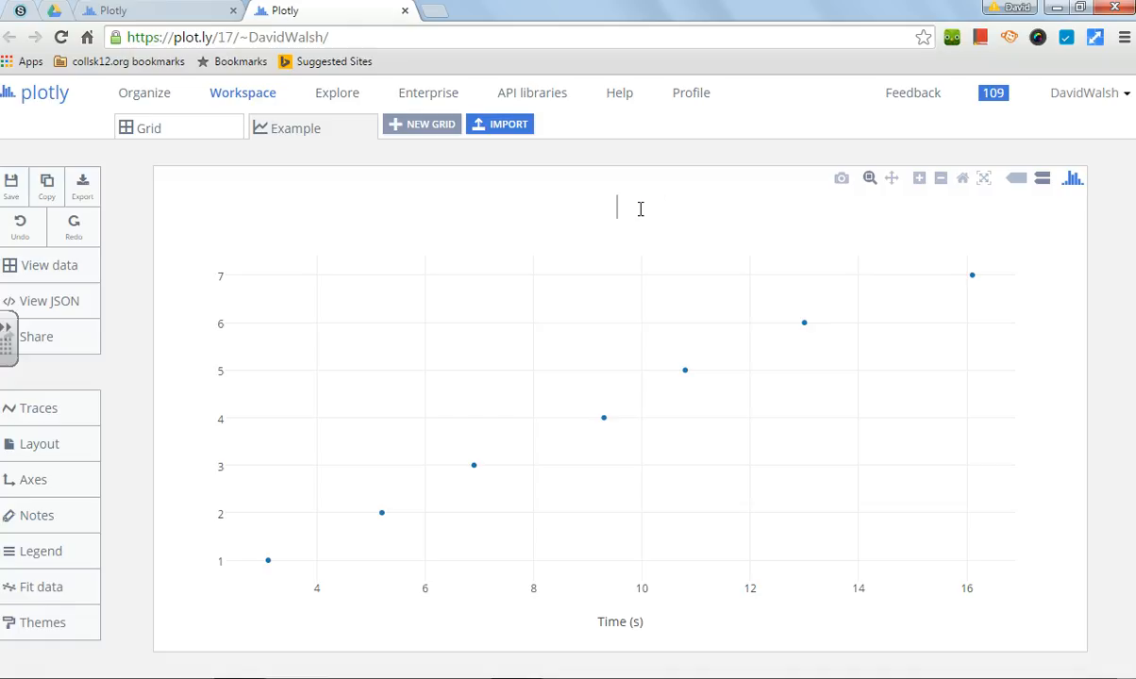
{"action": "type", "text": "Veloc"}
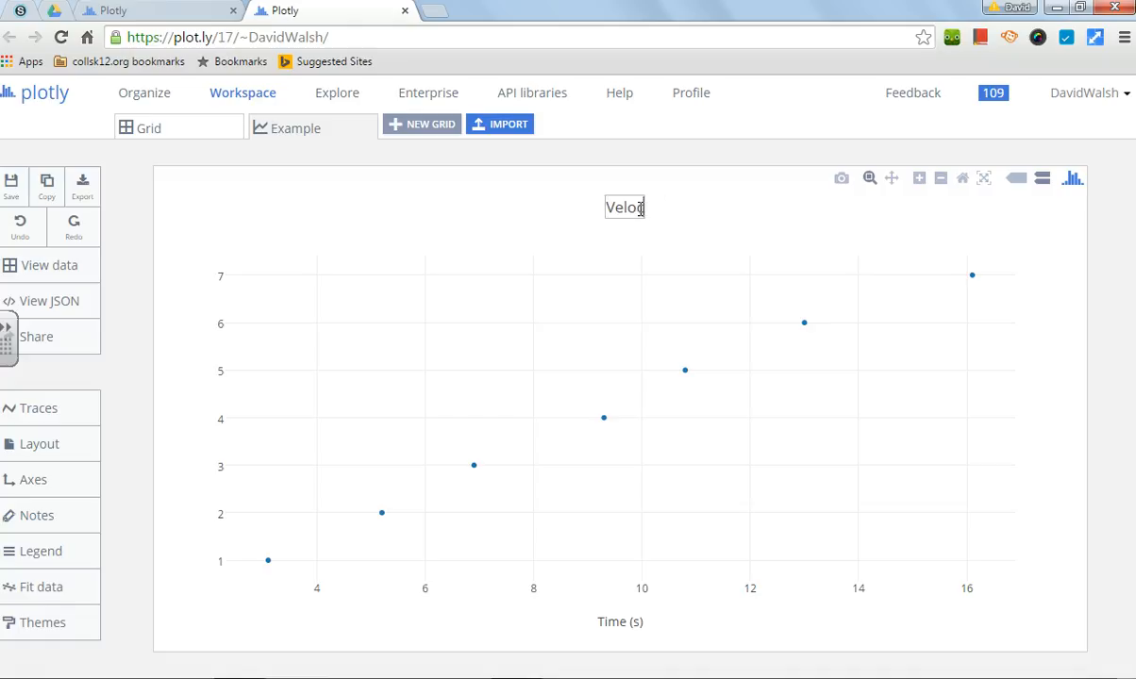
{"action": "type", "text": "city"}
{"action": "type", "text": "Distance (m)"}
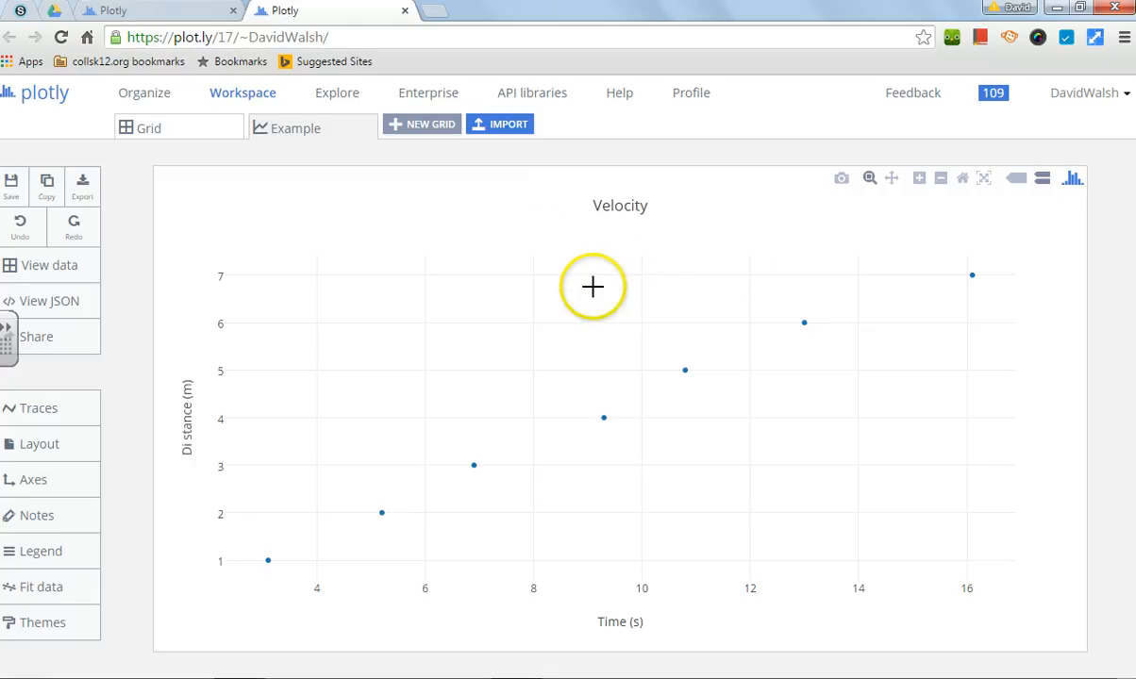
{"action": "mouse_move", "coordinate": [348, 219]}
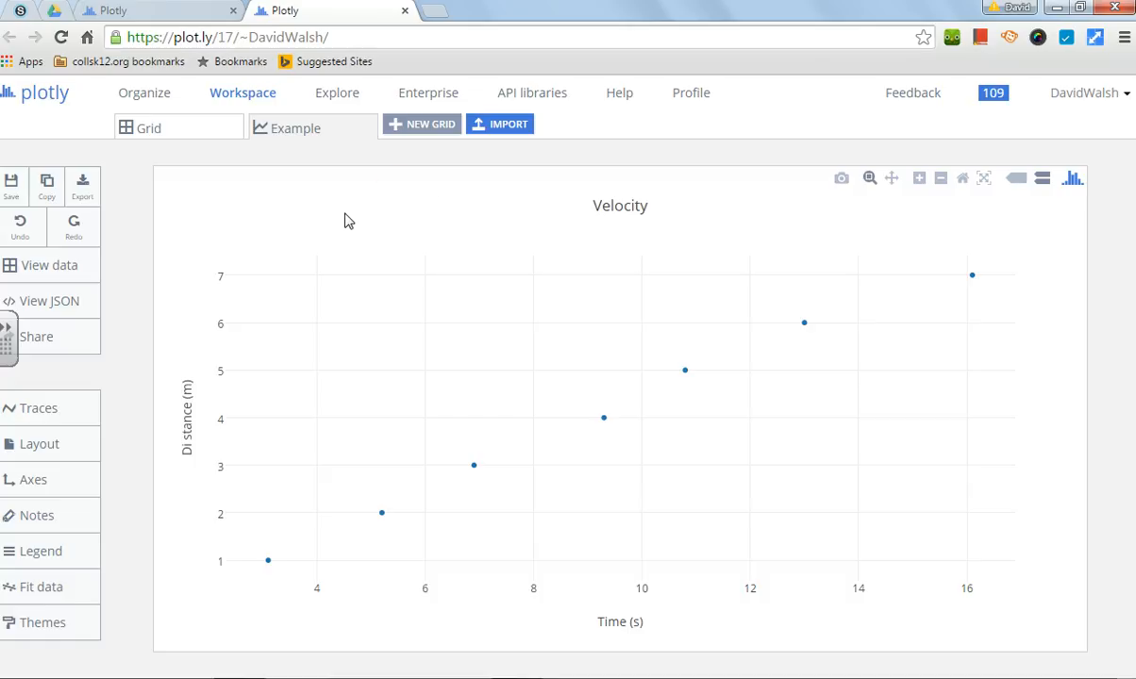
{"action": "mouse_move", "coordinate": [404, 211]}
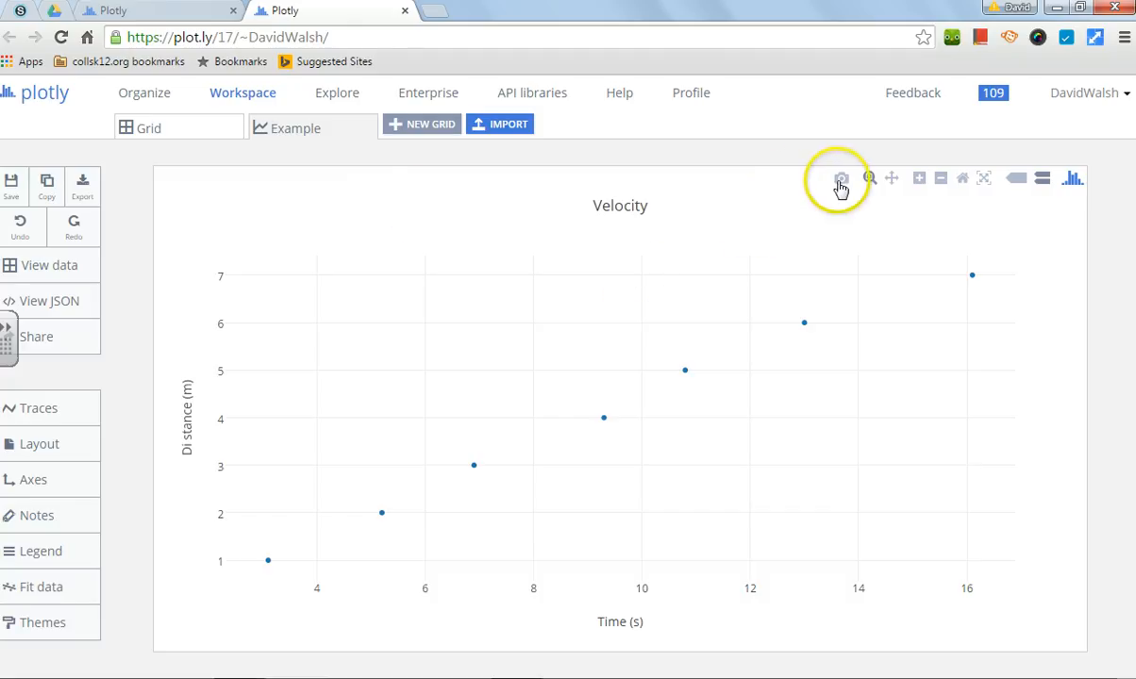
{"action": "mouse_move", "coordinate": [840, 177]}
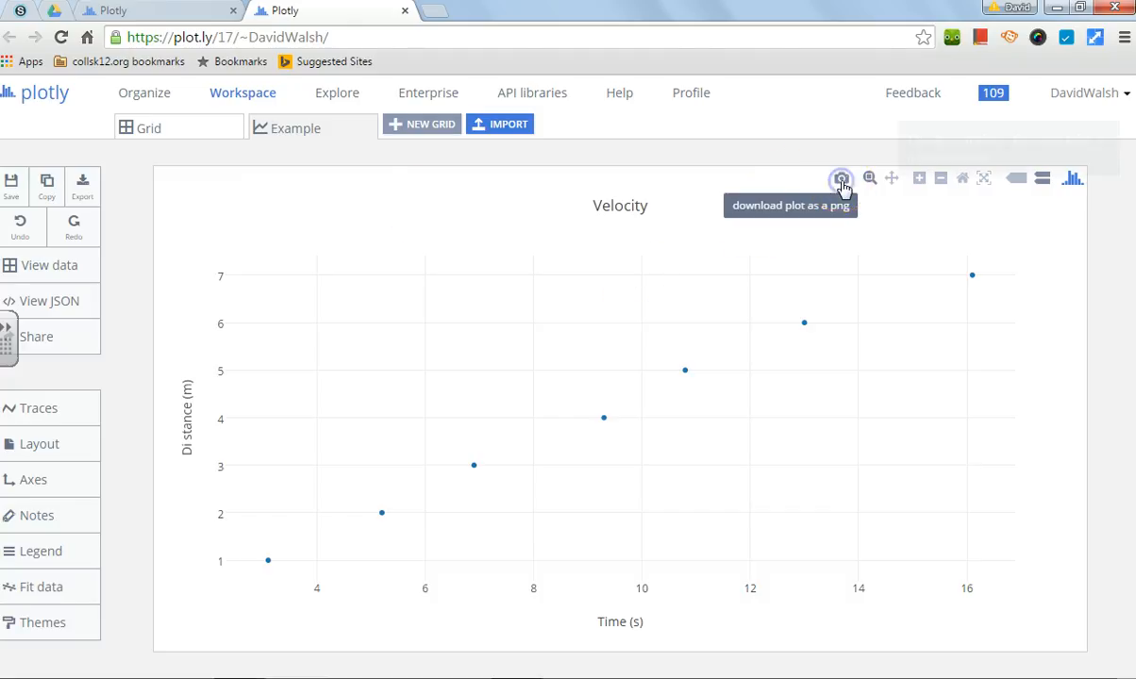
Download the plot as Example.png via the toolbar camera icon.
{"action": "left_click", "coordinate": [842, 178]}
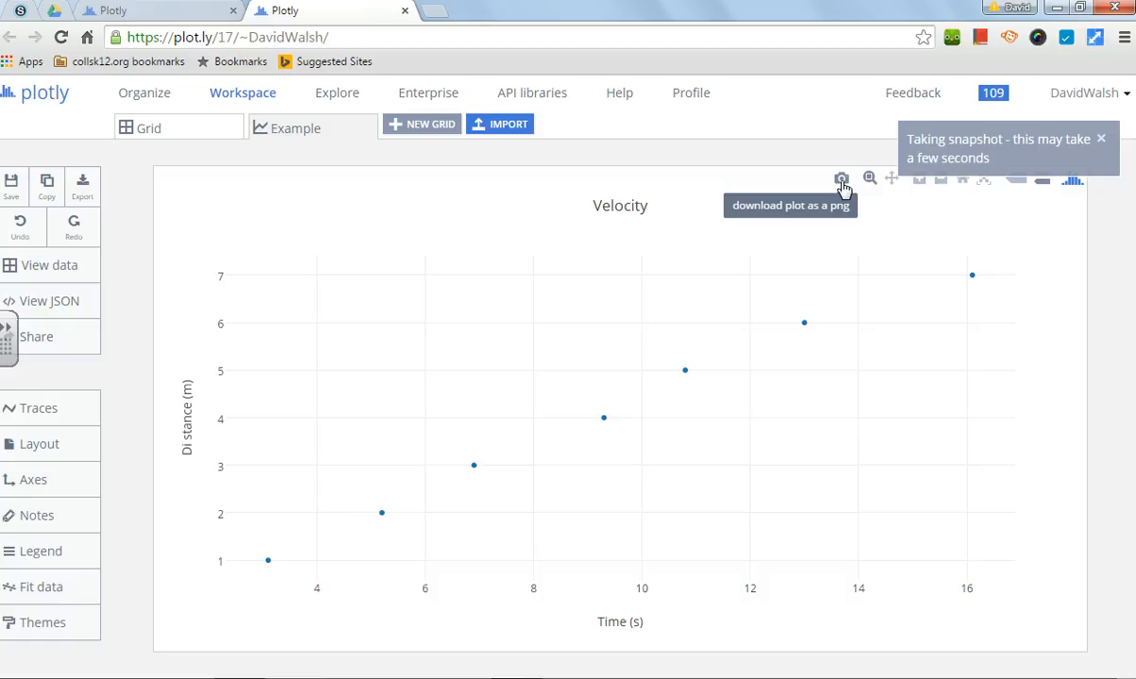
{"action": "left_click", "coordinate": [842, 178]}
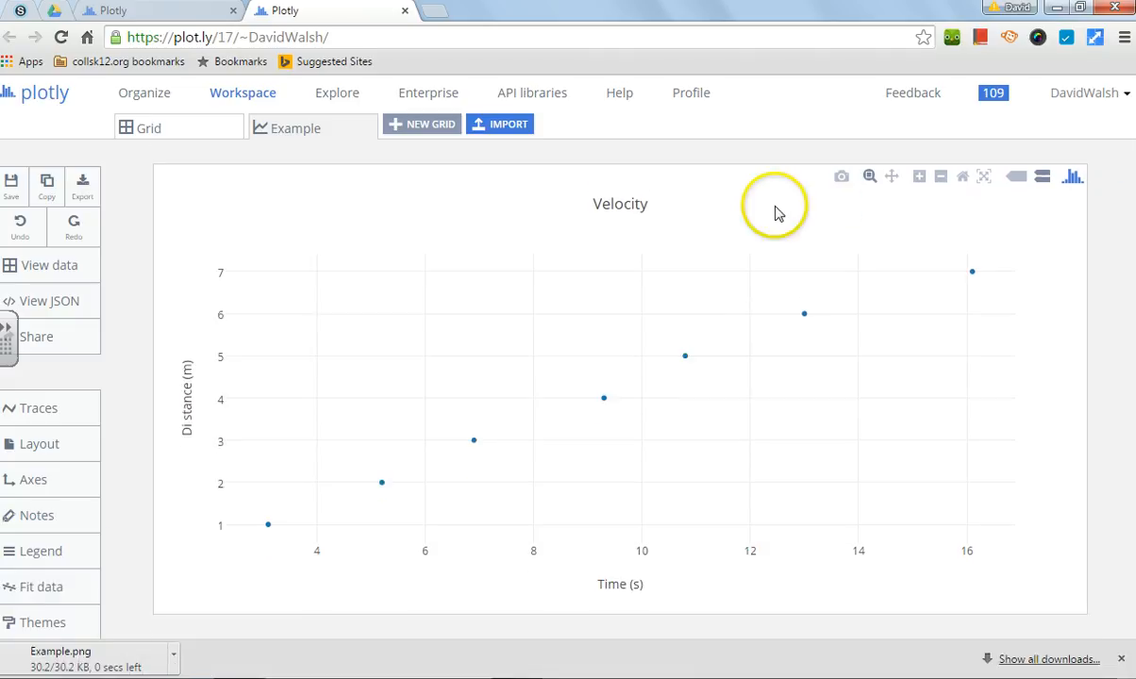
{"action": "mouse_move", "coordinate": [158, 574]}
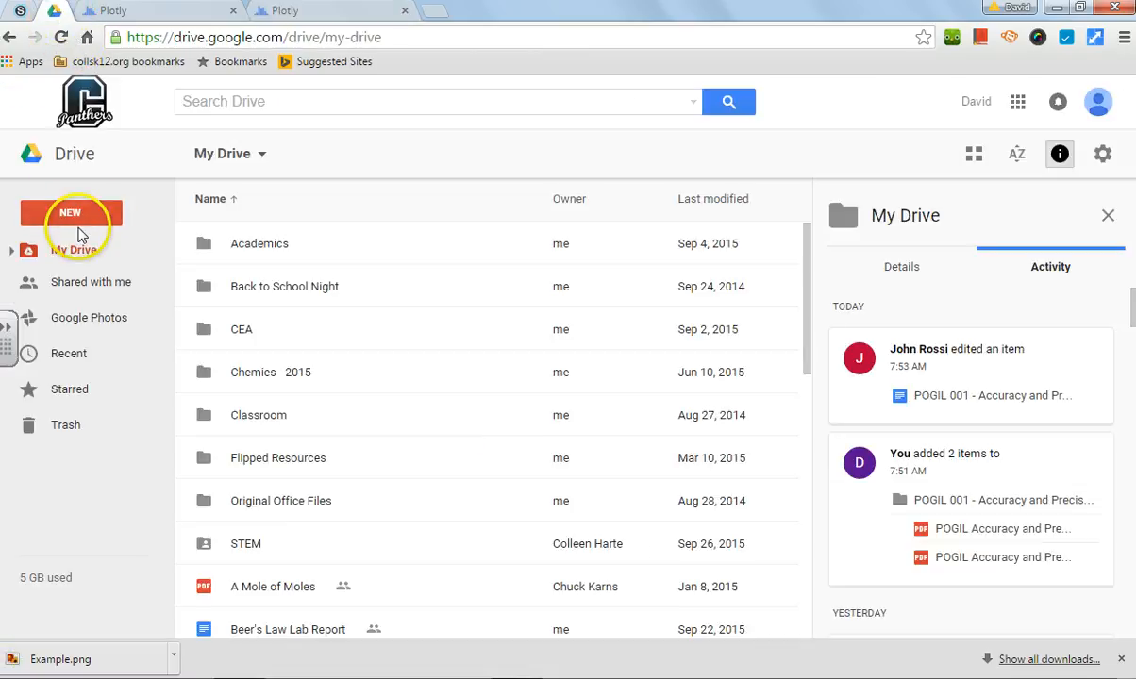
Create a new blank Google Docs document from Drive's NEW menu.
{"action": "left_click", "coordinate": [71, 211]}
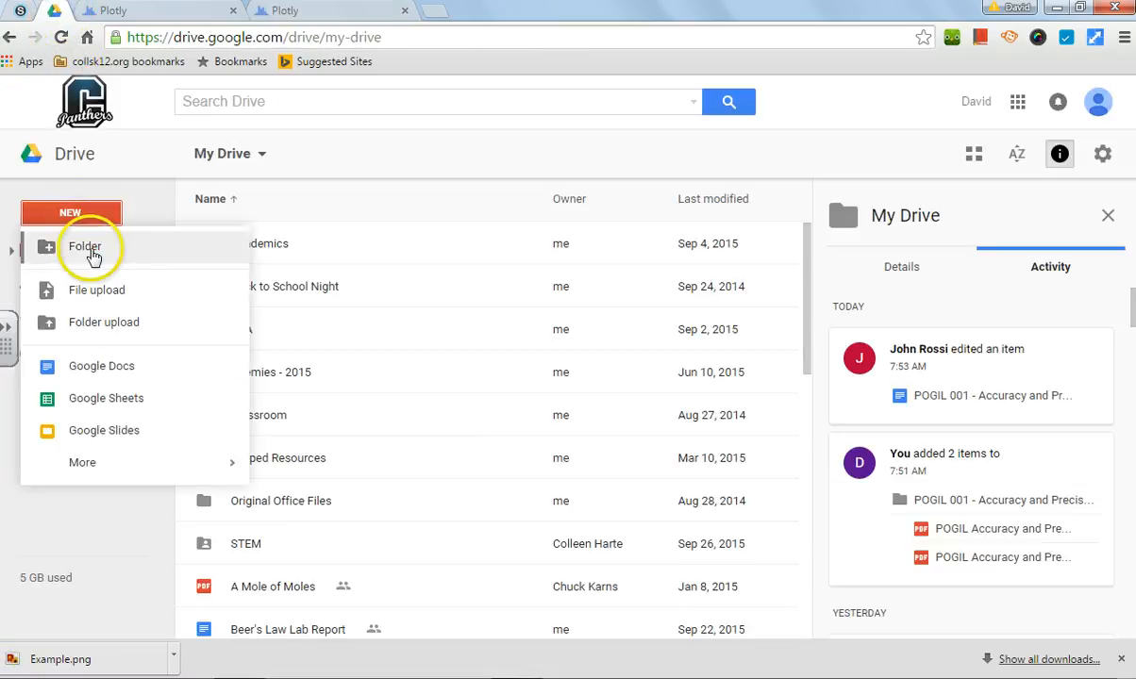
{"action": "left_click", "coordinate": [101, 367]}
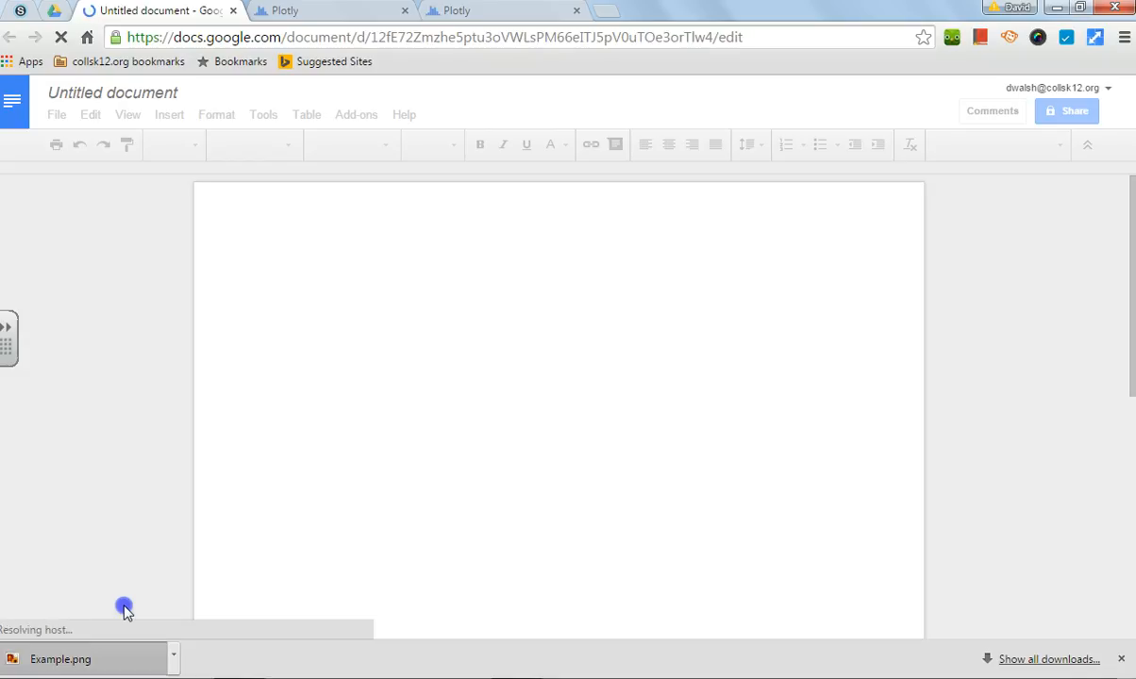
{"action": "mouse_move", "coordinate": [484, 400]}
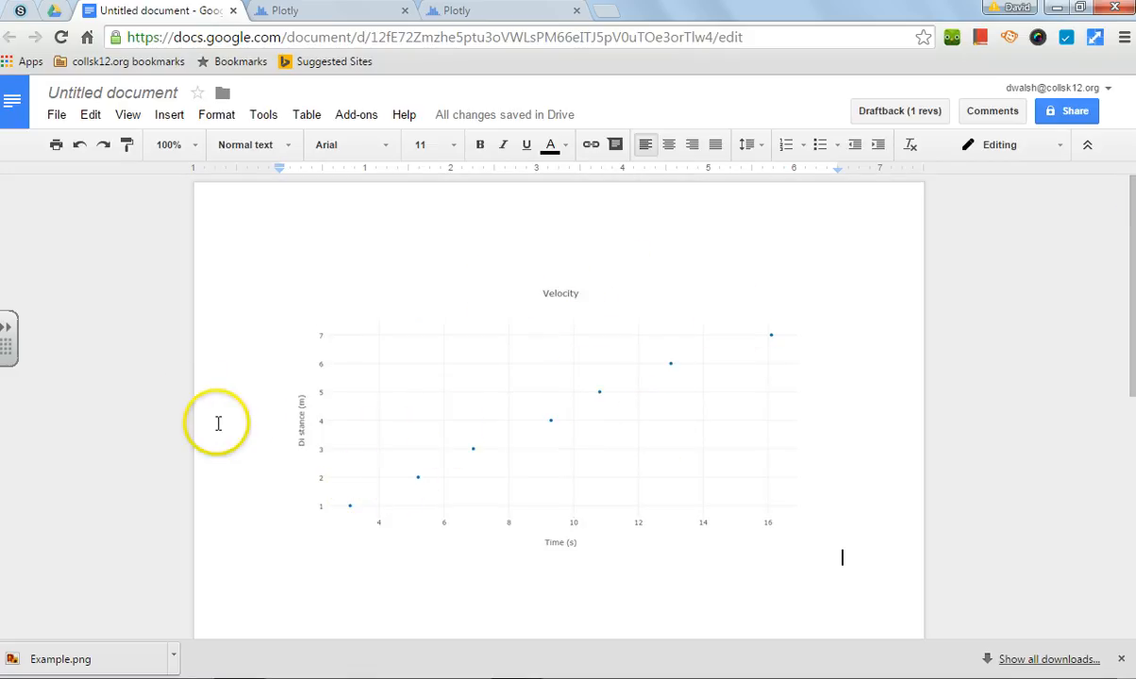
{"action": "mouse_move", "coordinate": [906, 510]}
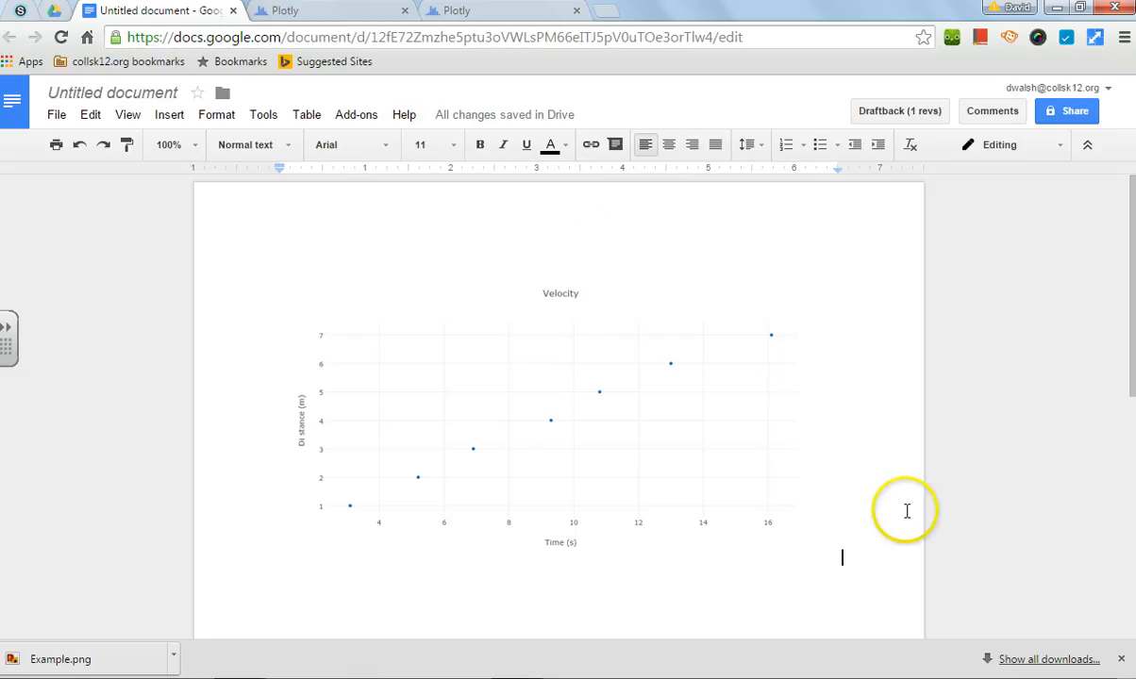
{"action": "mouse_move", "coordinate": [423, 336]}
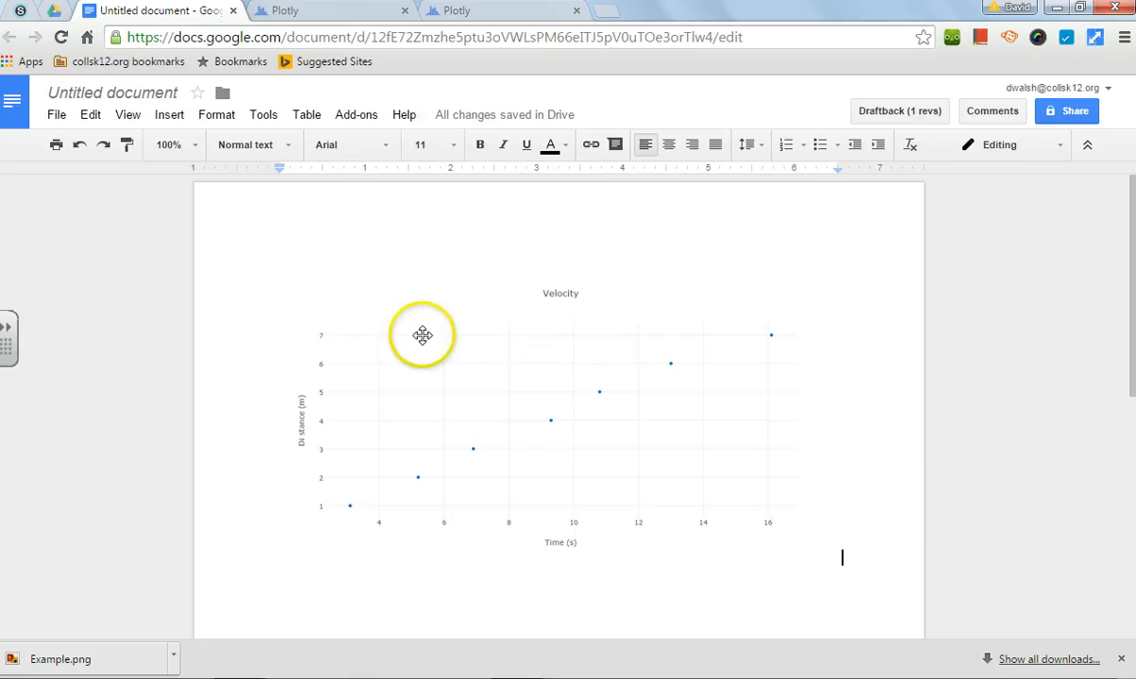
{"action": "mouse_move", "coordinate": [479, 240]}
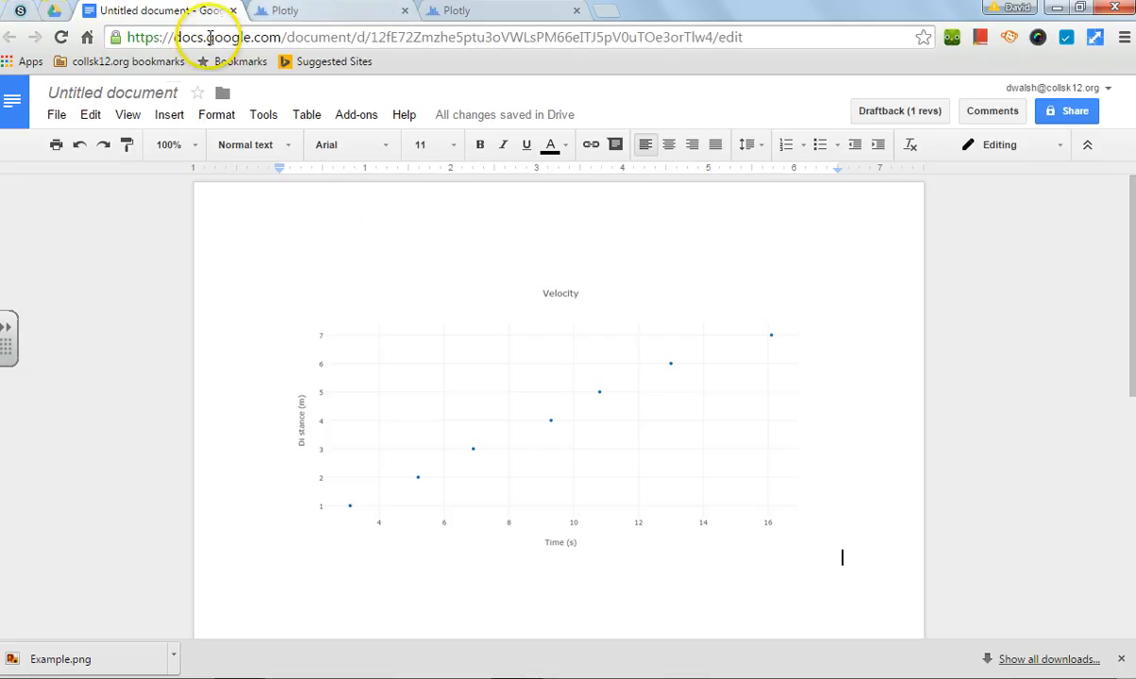
{"action": "mouse_move", "coordinate": [102, 328]}
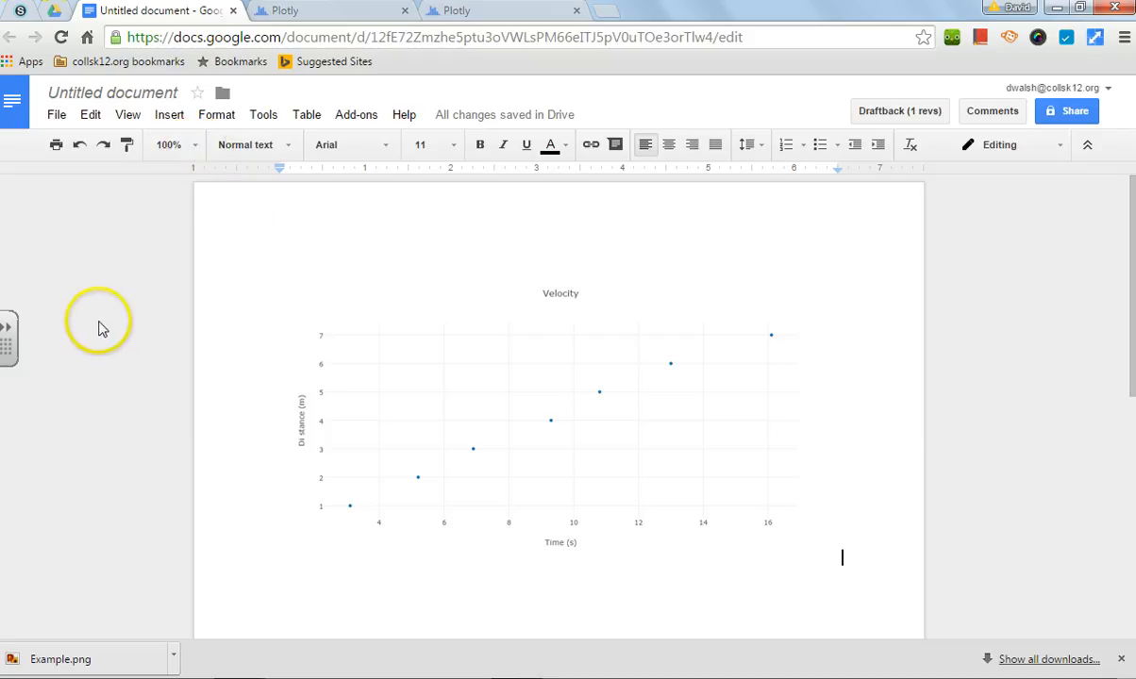
{"action": "mouse_move", "coordinate": [107, 334]}
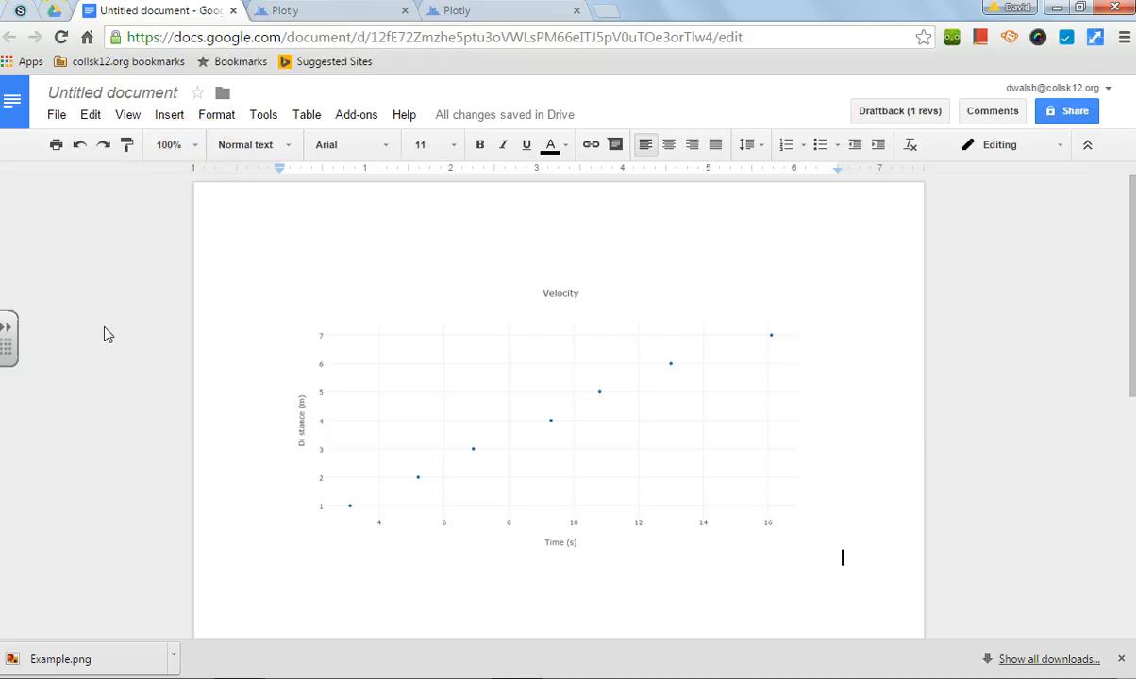